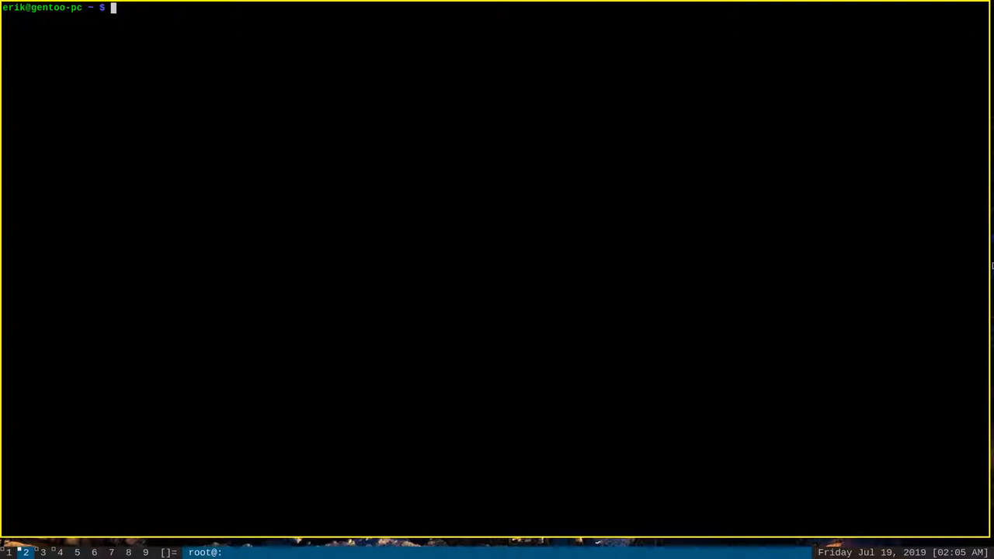
Paste the copied line into the list on the zlib search-results workspace
{"action": "key", "text": "alt+4"}
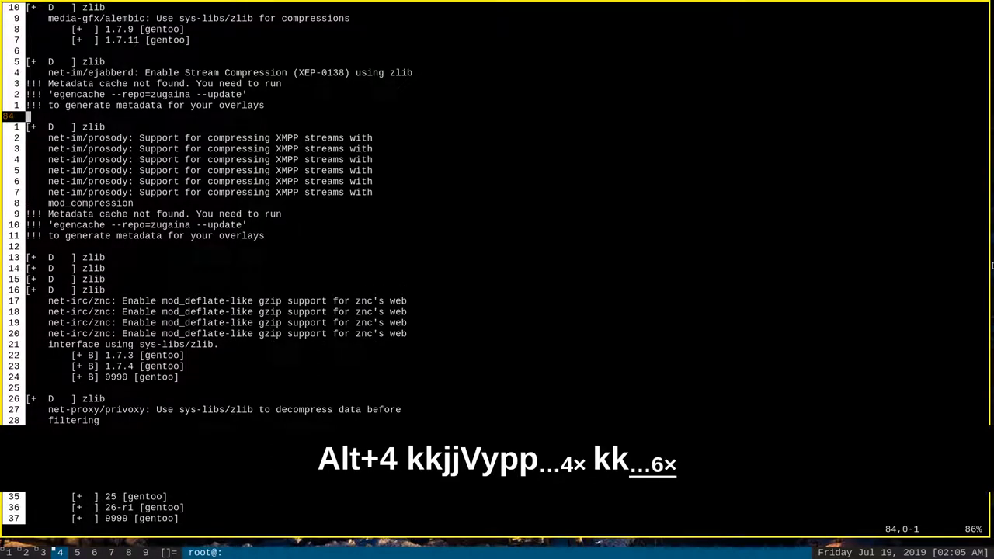
{"action": "key", "text": "p"}
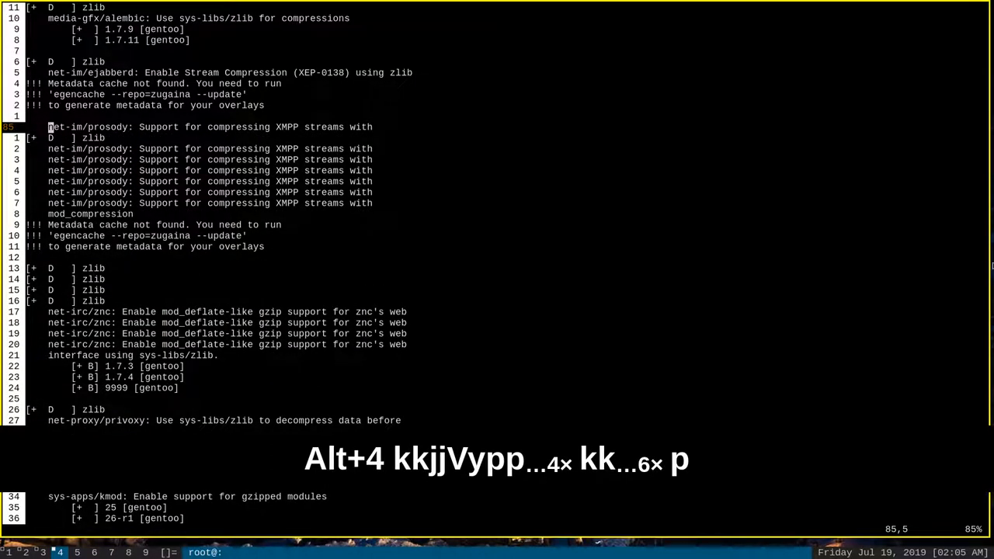
{"action": "key", "text": "p"}
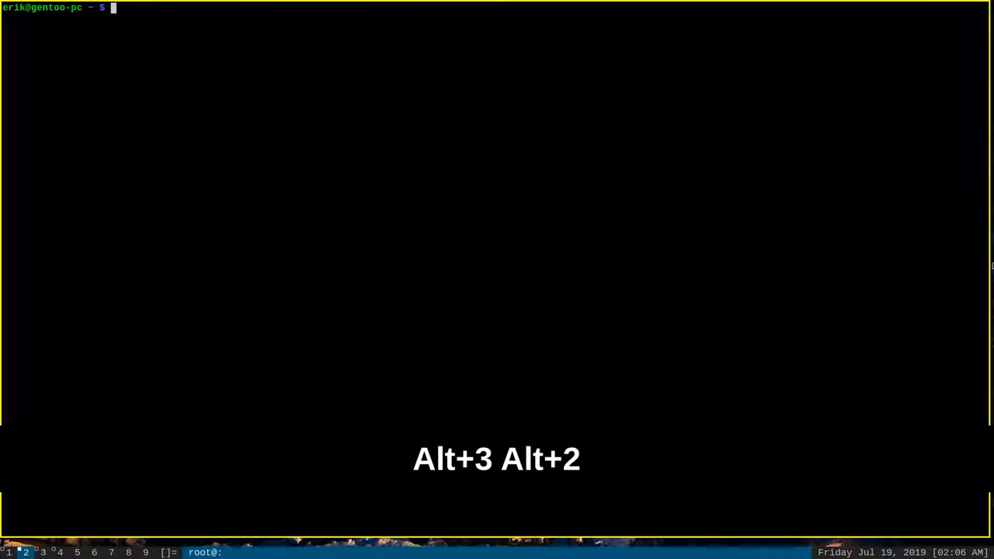
Preview reinstalling vim with --pretend, showing vim 8.1.1486 with the X flag disabled
{"action": "key", "text": "Alt+2"}
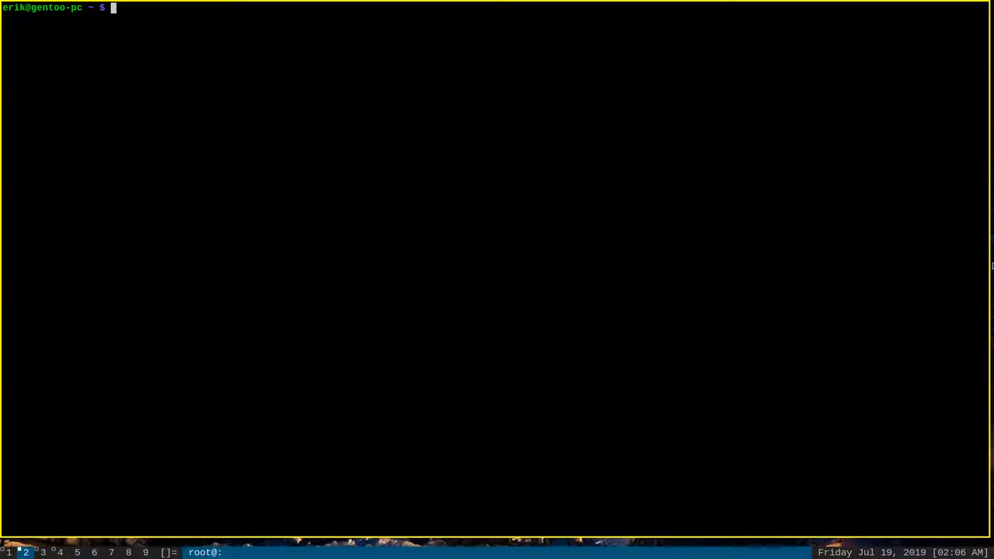
{"action": "type", "text": "emerge vim"}
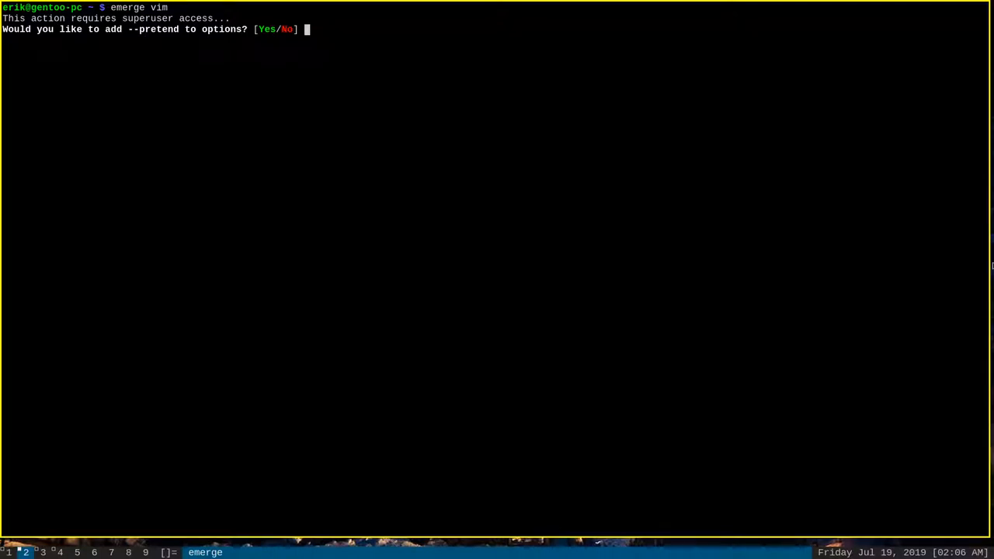
{"action": "type", "text": "y"}
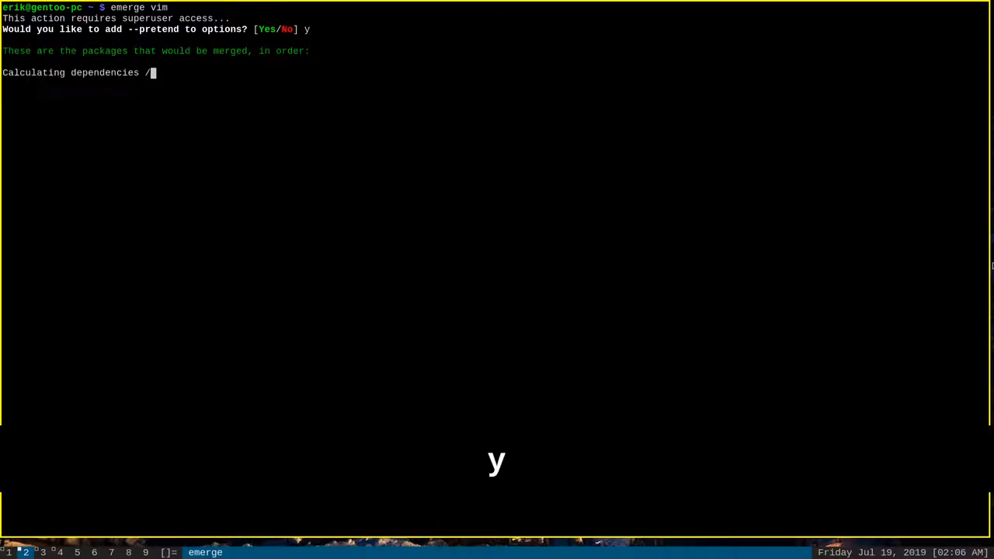
{"action": "key", "text": "Return"}
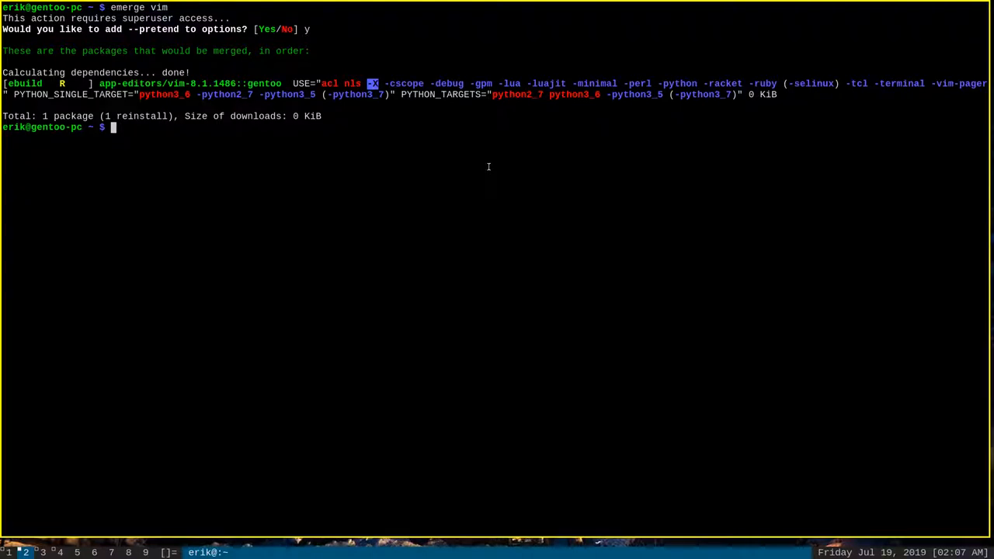
{"action": "mouse_move", "coordinate": [466, 174]}
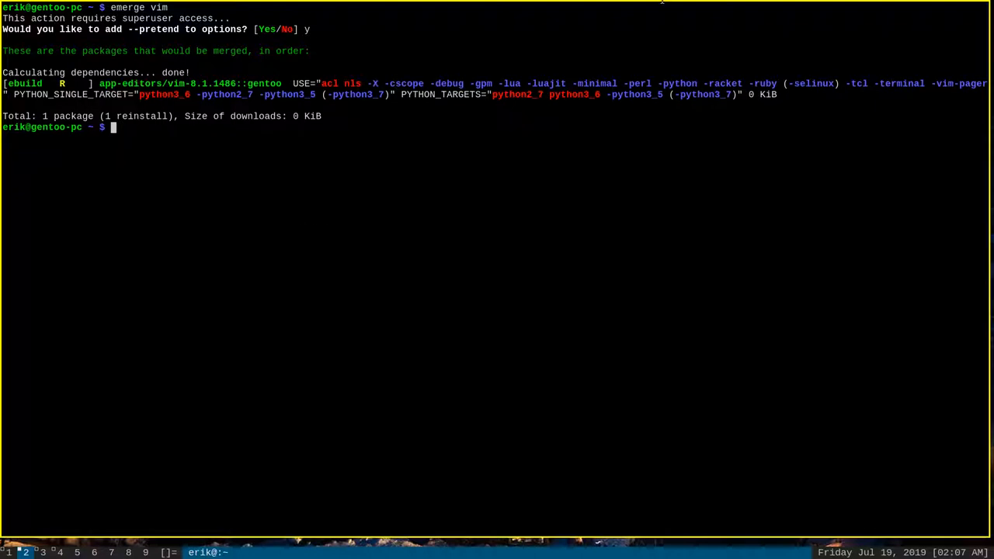
Enter /etc/portage/package.use and list its per-package flag files with ls -l
{"action": "type", "text": "cd"}
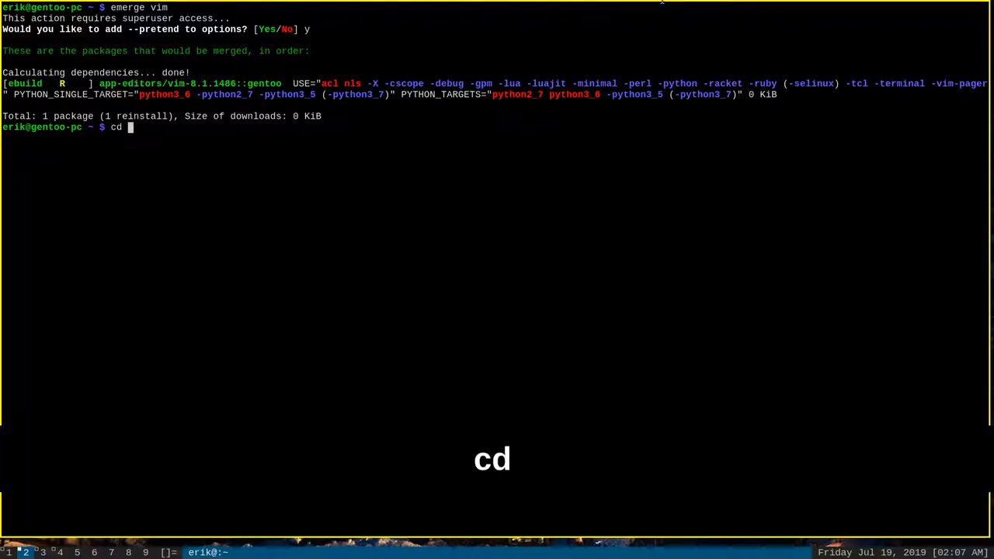
{"action": "type", "text": "/etc/"}
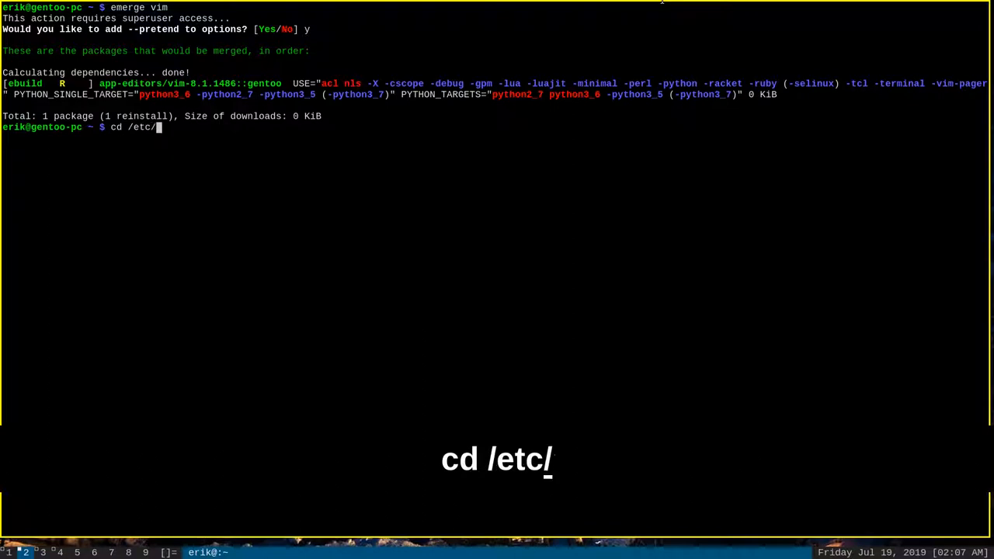
{"action": "type", "text": "portage"}
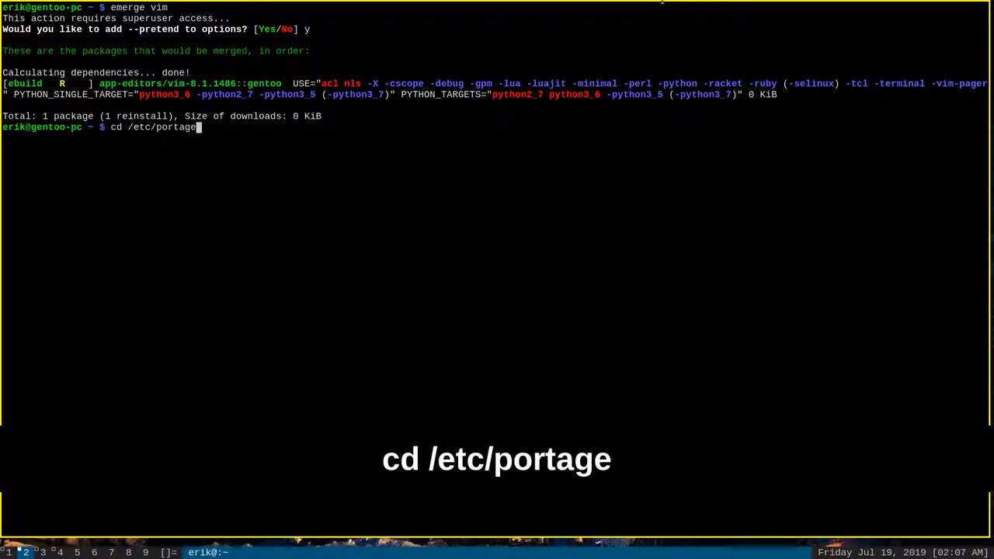
{"action": "type", "text": "/package.use"}
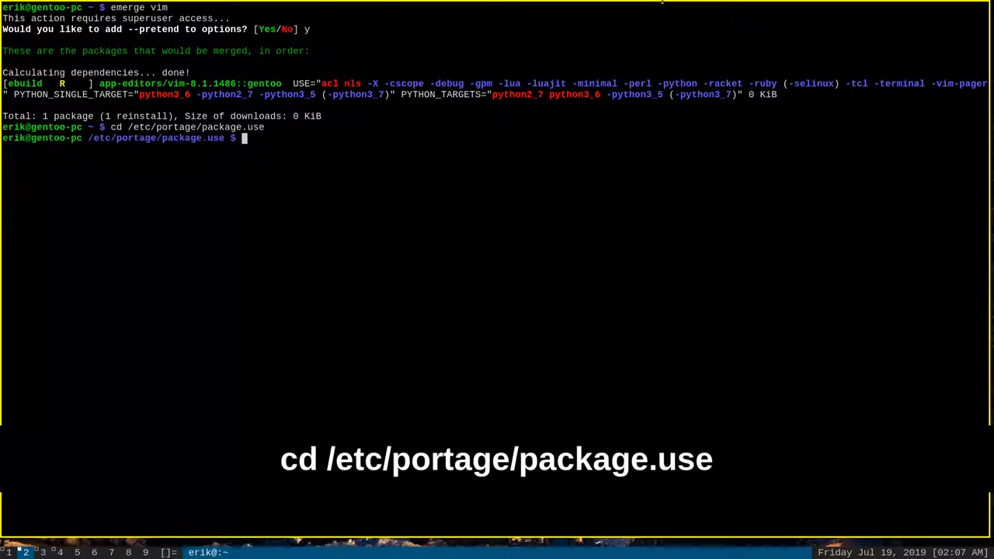
{"action": "type", "text": "ls -l"}
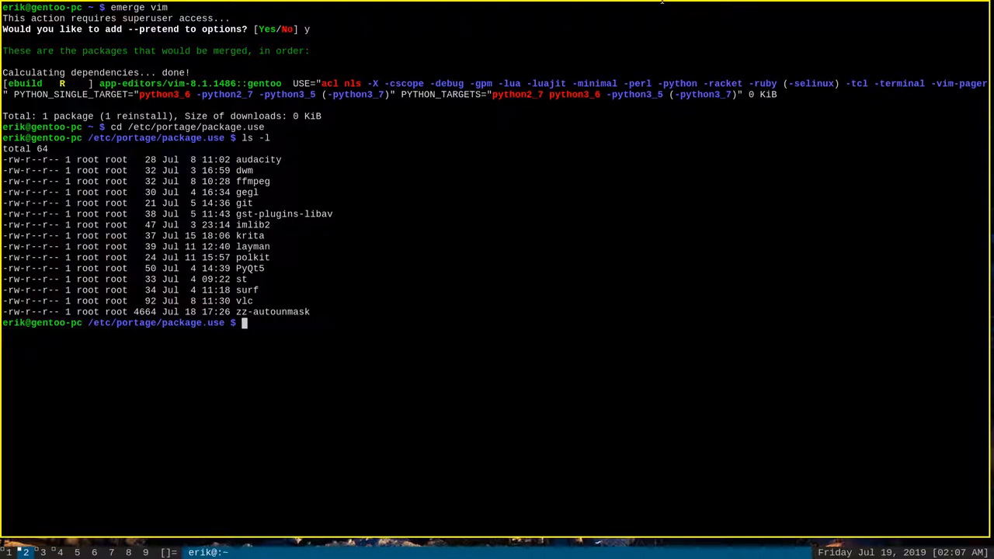
{"action": "type", "text": "sudo"}
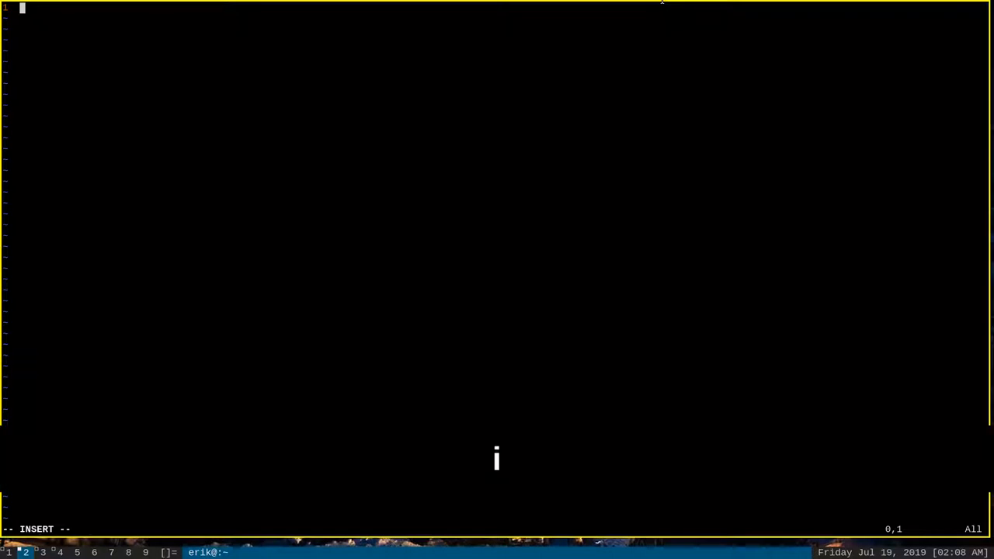
Write the line 'app-editors/vim X', correcting the misspelled category name
{"action": "type", "text": "app-eiditors/"}
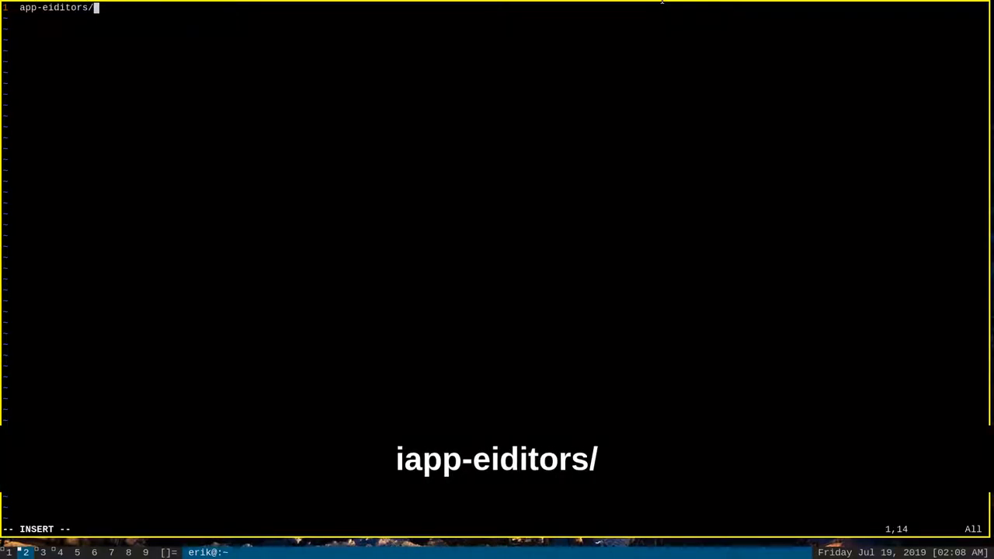
{"action": "key", "text": "BackSpace"}
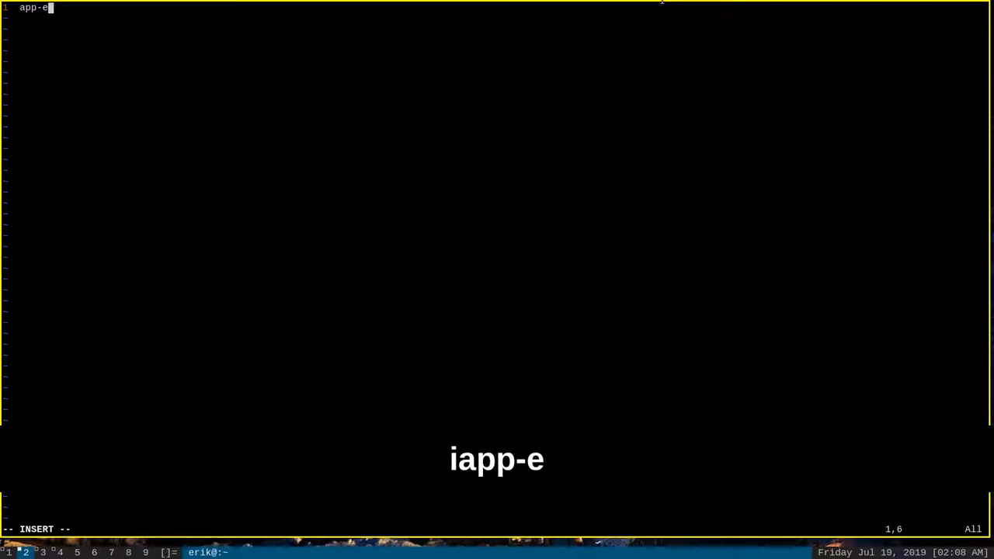
{"action": "type", "text": "ditors/"}
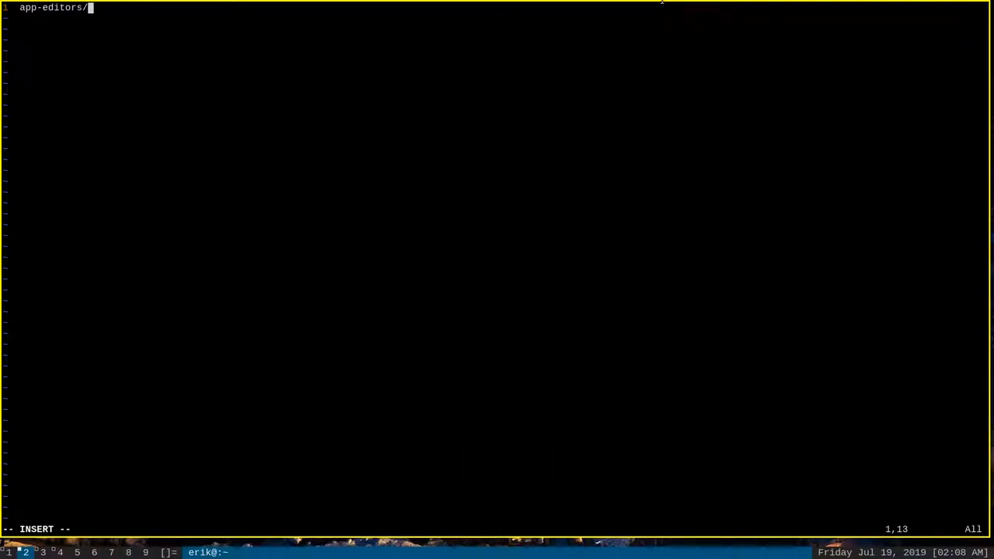
{"action": "type", "text": "vim"}
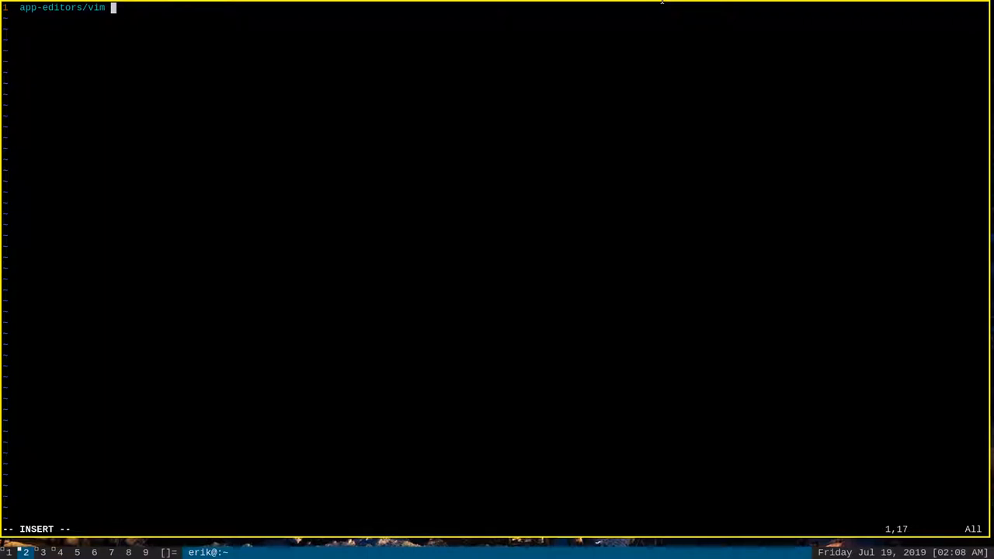
{"action": "type", "text": "x"}
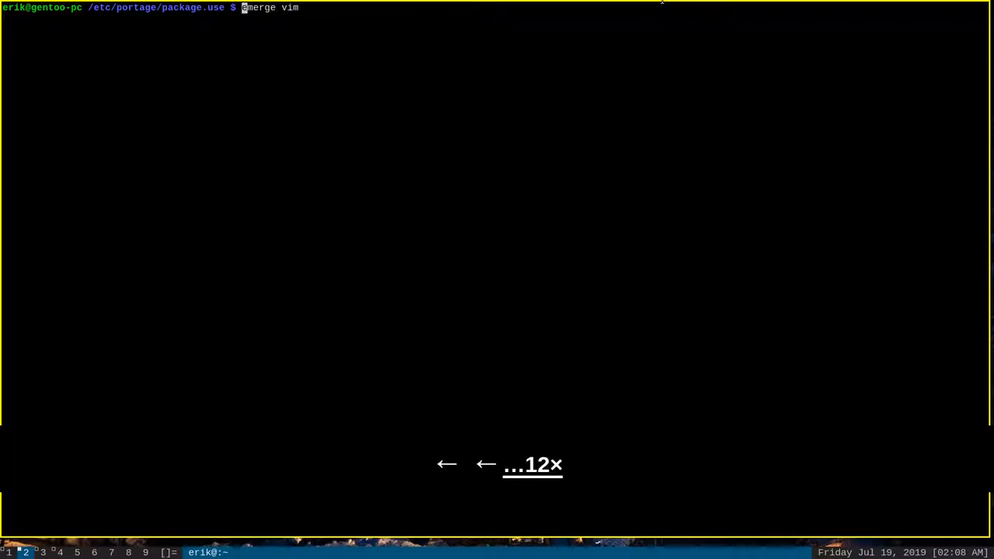
Run sudo emerge vim, confirm with yes, and let vim 8.1.1486 compile with X
{"action": "type", "text": "sudo"}
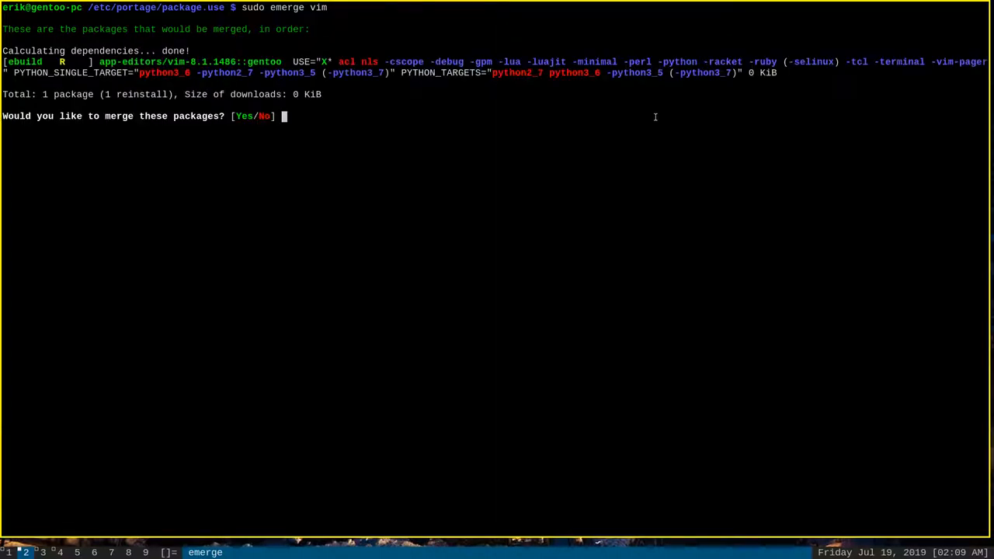
{"action": "mouse_move", "coordinate": [390, 174]}
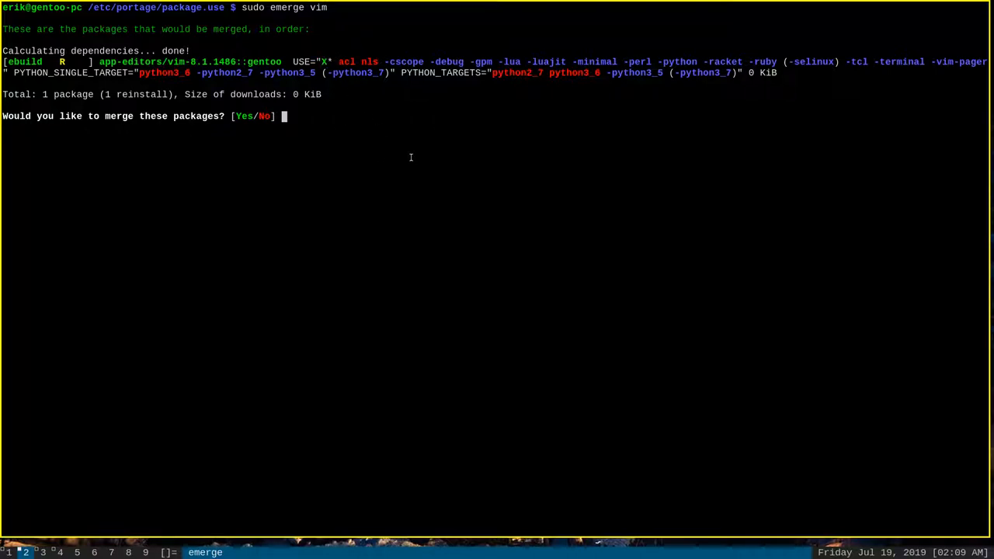
{"action": "type", "text": "yes"}
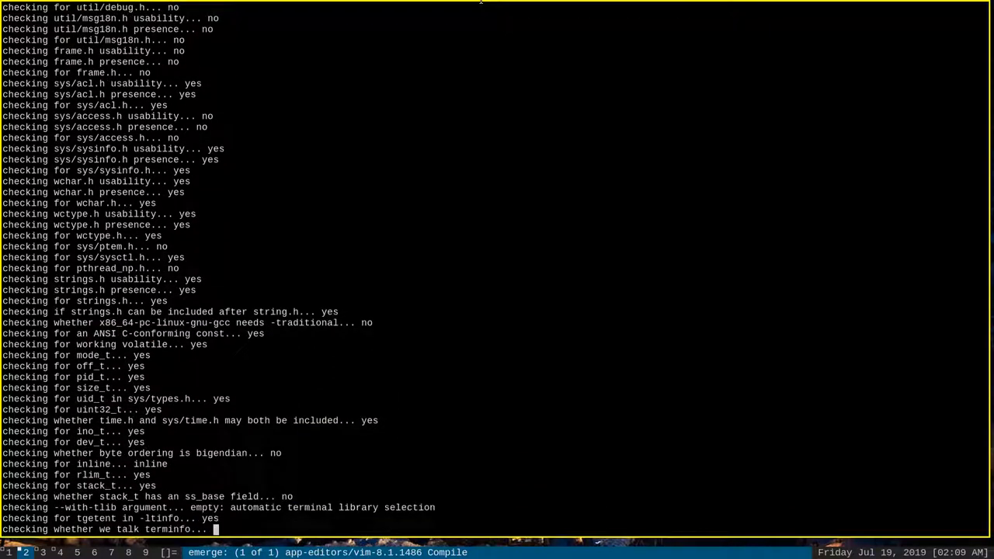
{"action": "scroll", "scroll_direction": "down", "scroll_amount": 3}
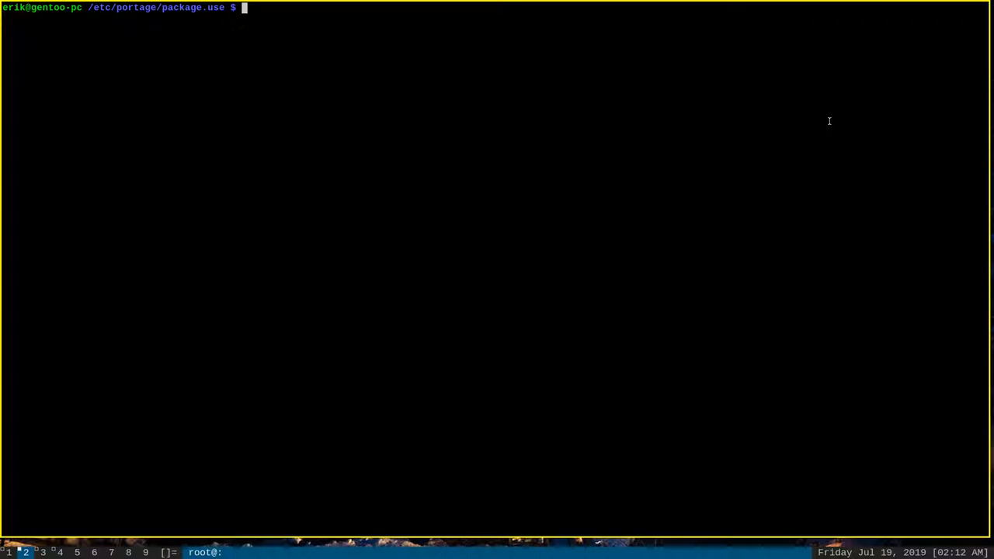
Check the rebuilt Vim's clipboard support with vim --version | grep cl
{"action": "type", "text": "vim -"}
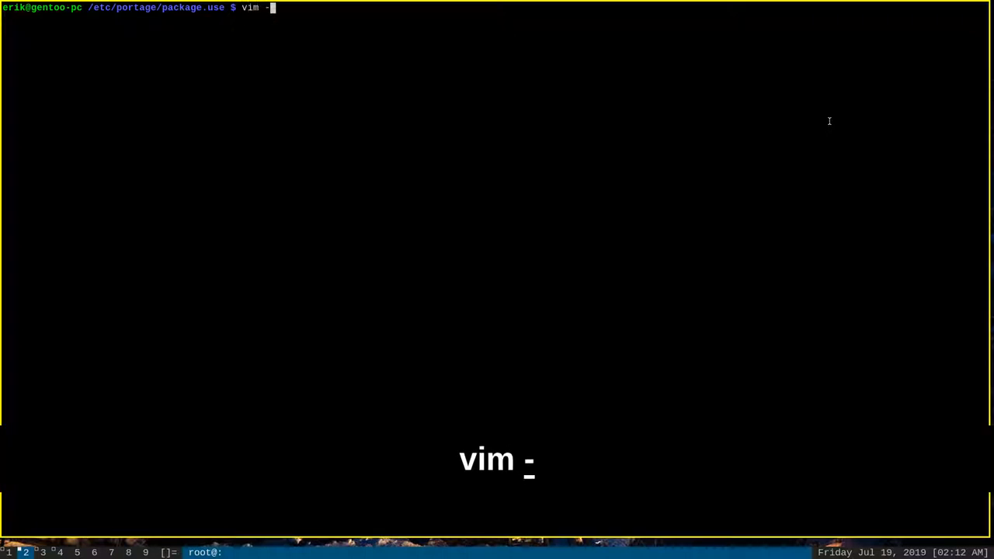
{"action": "type", "text": "-version"}
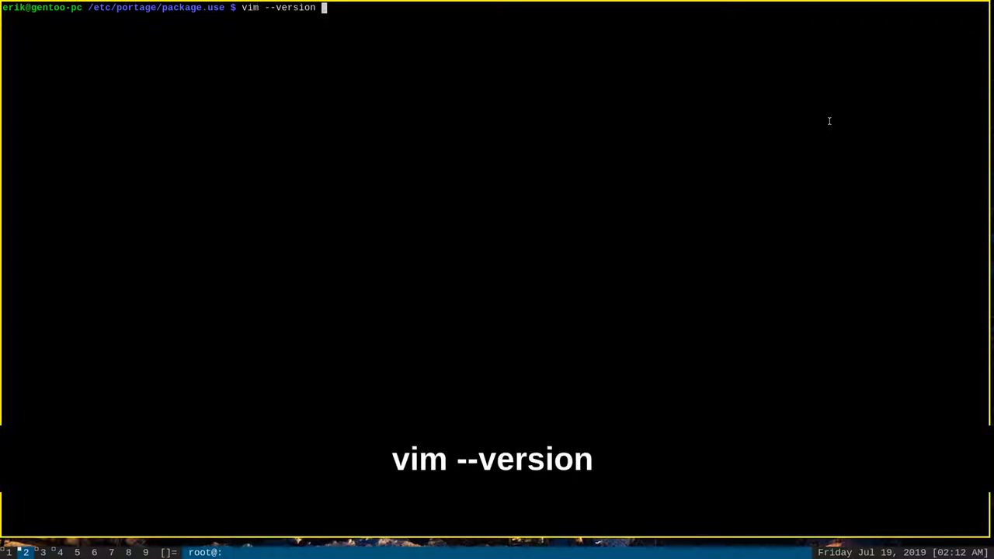
{"action": "type", "text": "| grep cl"}
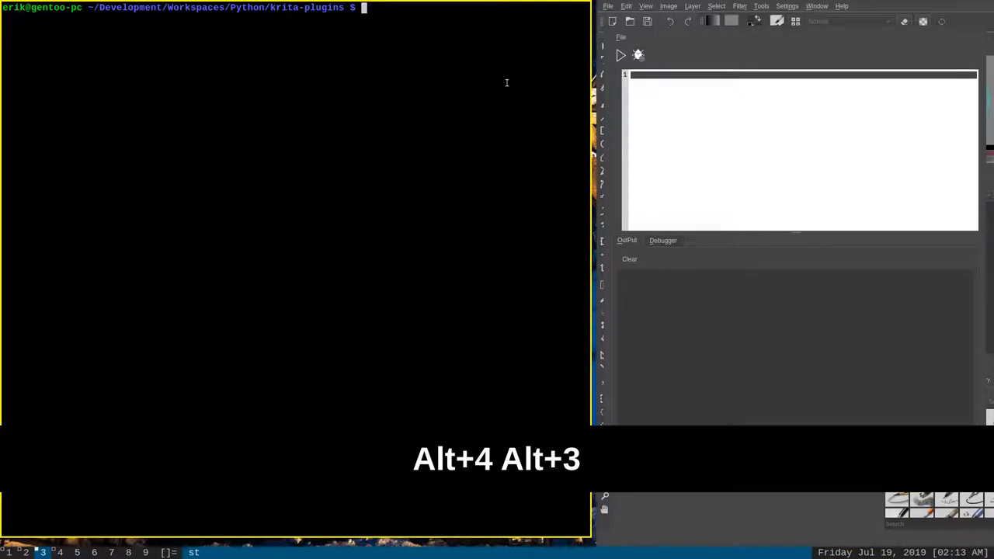
Open sample.py in Vim and yank its first import line into the + register
{"action": "type", "text": "vim sample.py"}
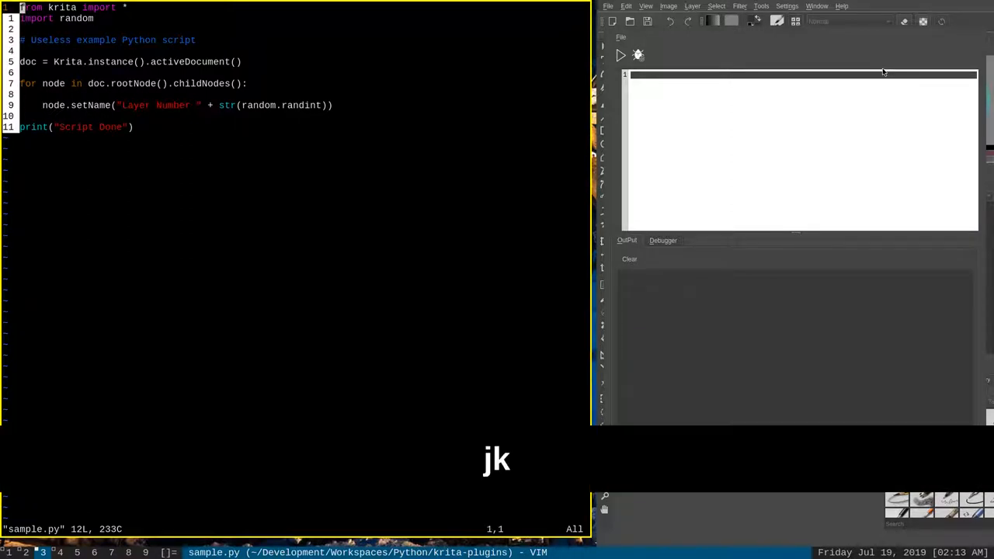
{"action": "key", "text": "V"}
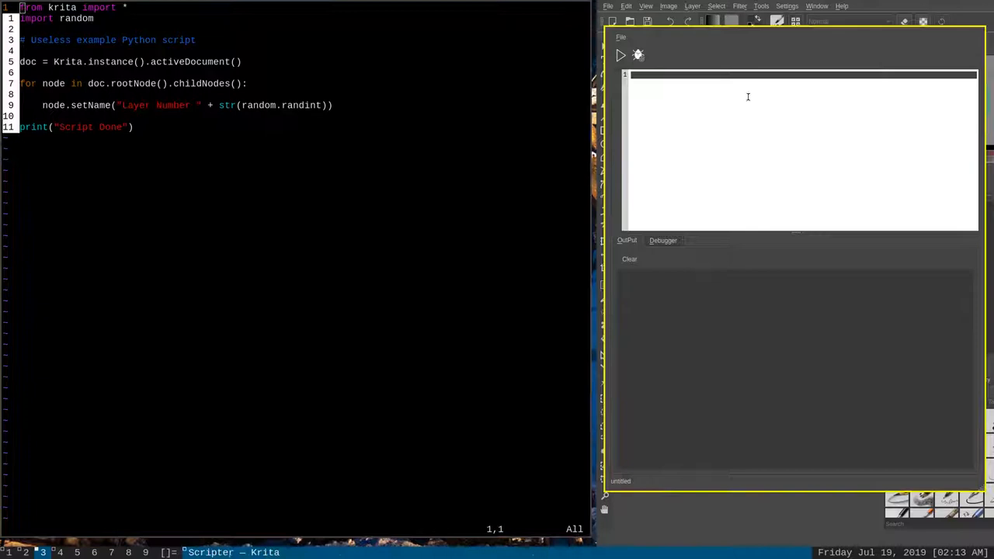
Paste 'from krita import *' into Krita's empty Scripter editor
{"action": "right_click", "coordinate": [704, 117]}
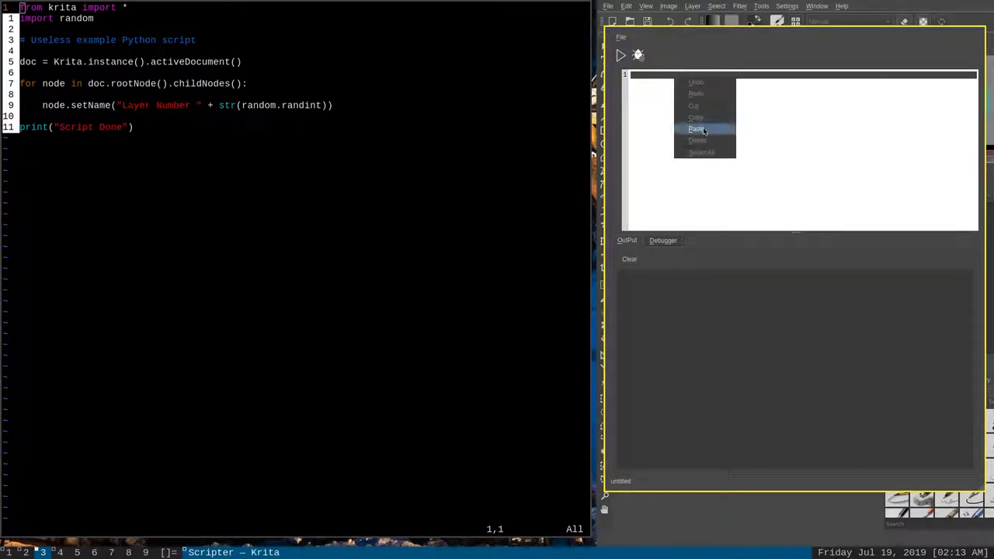
{"action": "left_click", "coordinate": [695, 129]}
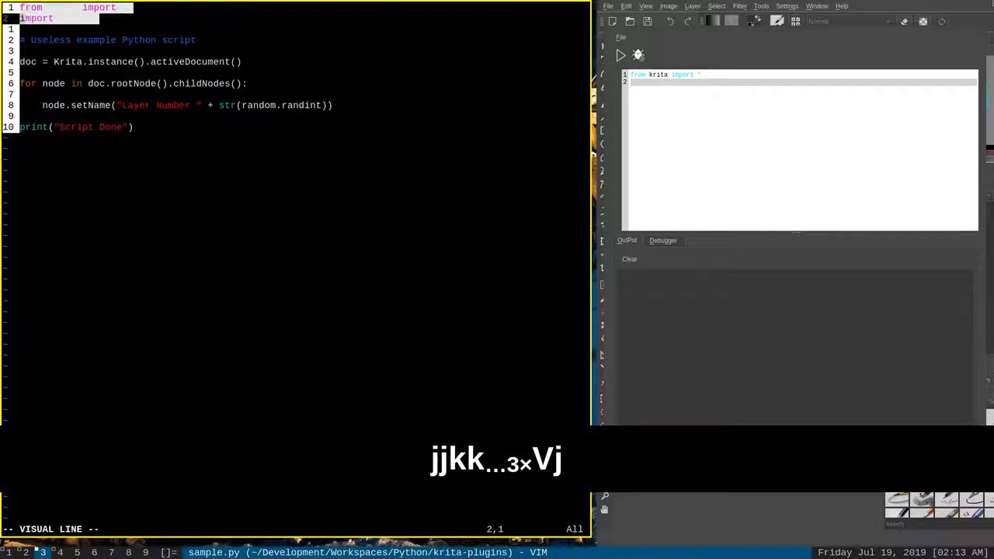
Select every line of sample.py in visual line mode and yank it with "+y
{"action": "key", "text": "j"}
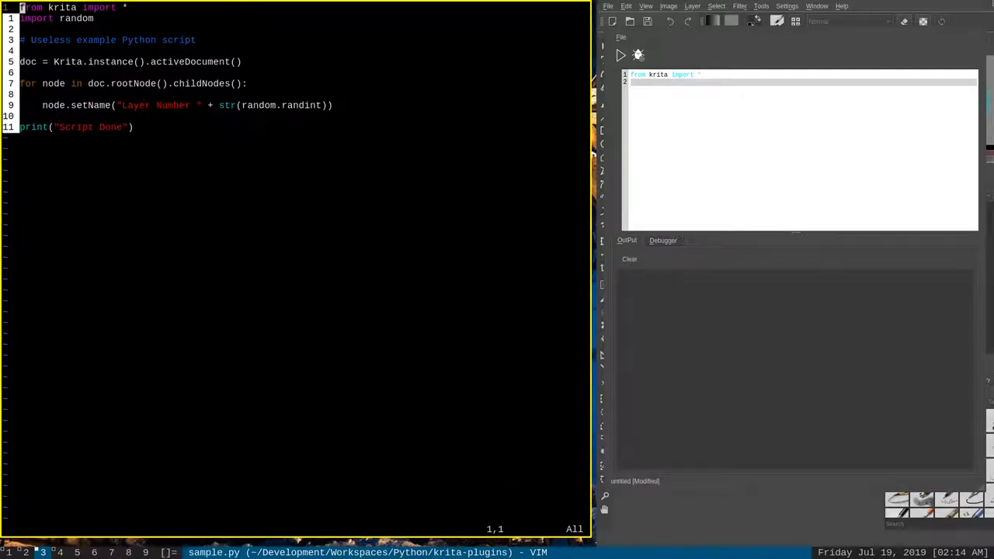
Paste all of sample.py below the import line in Scripter, then copy the setName line
{"action": "key", "text": "Alt+i"}
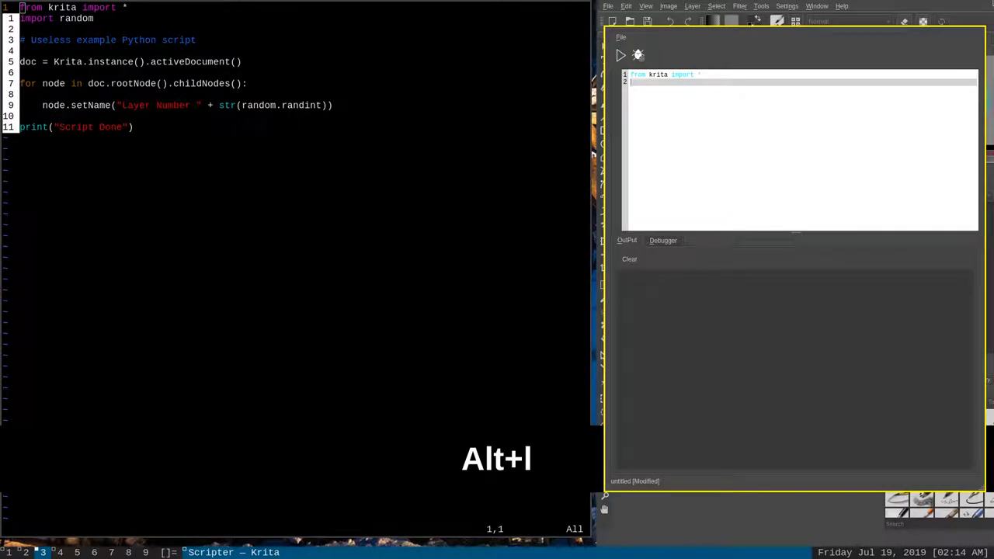
{"action": "right_click", "coordinate": [800, 155]}
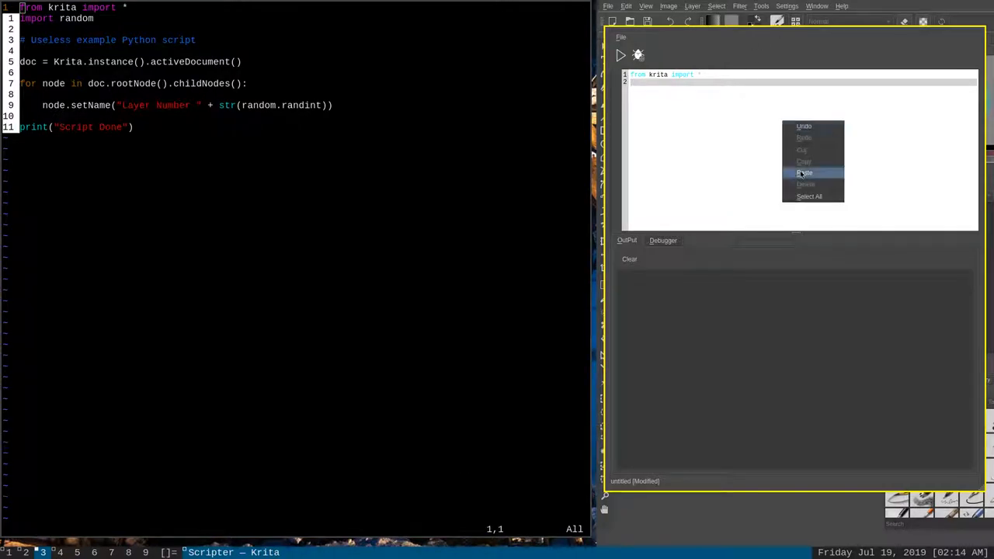
{"action": "left_click", "coordinate": [805, 173]}
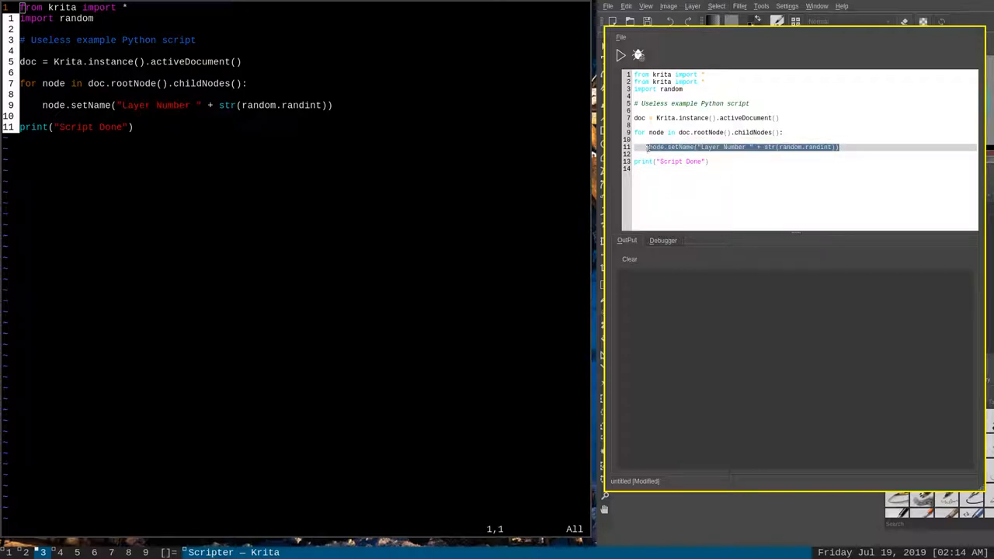
{"action": "right_click", "coordinate": [753, 146]}
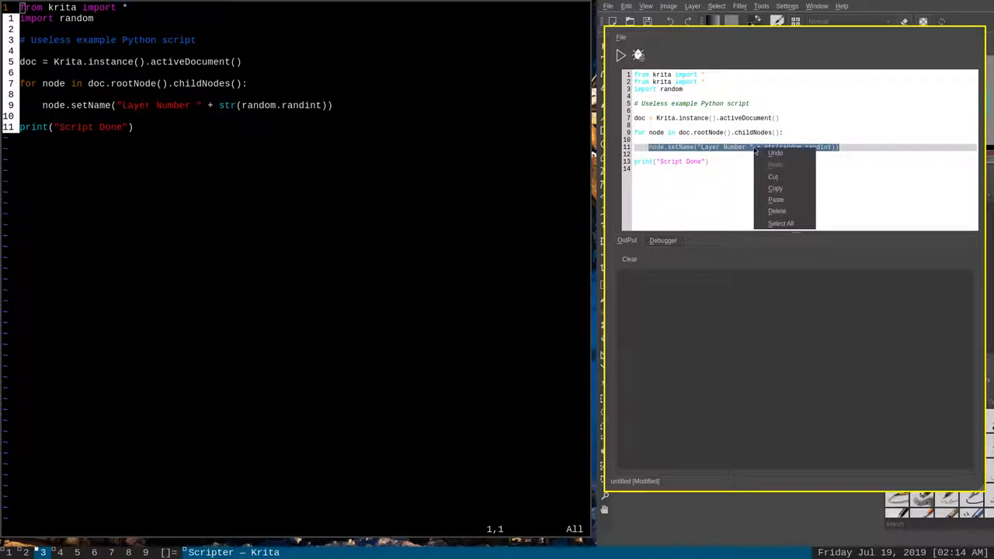
{"action": "left_click", "coordinate": [255, 177]}
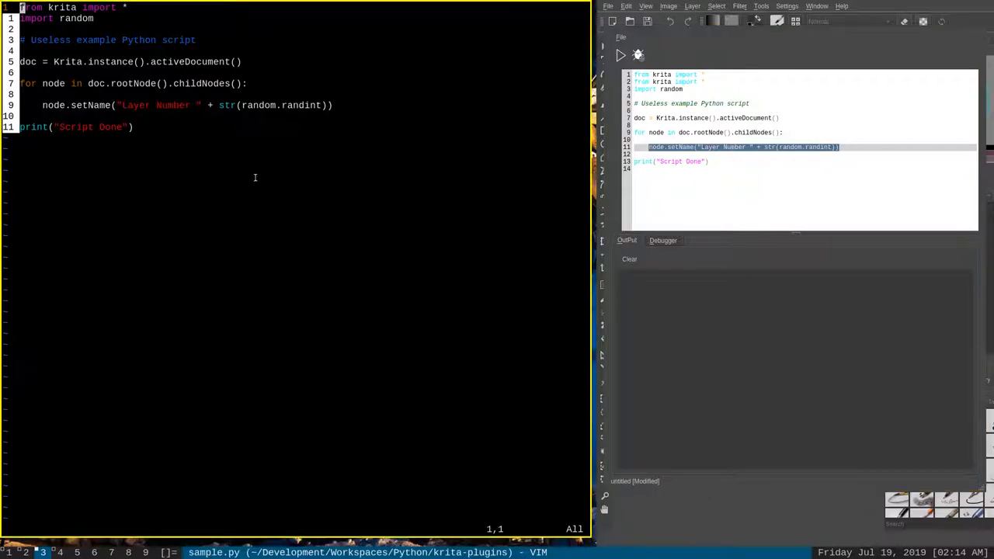
{"action": "mouse_move", "coordinate": [303, 127]}
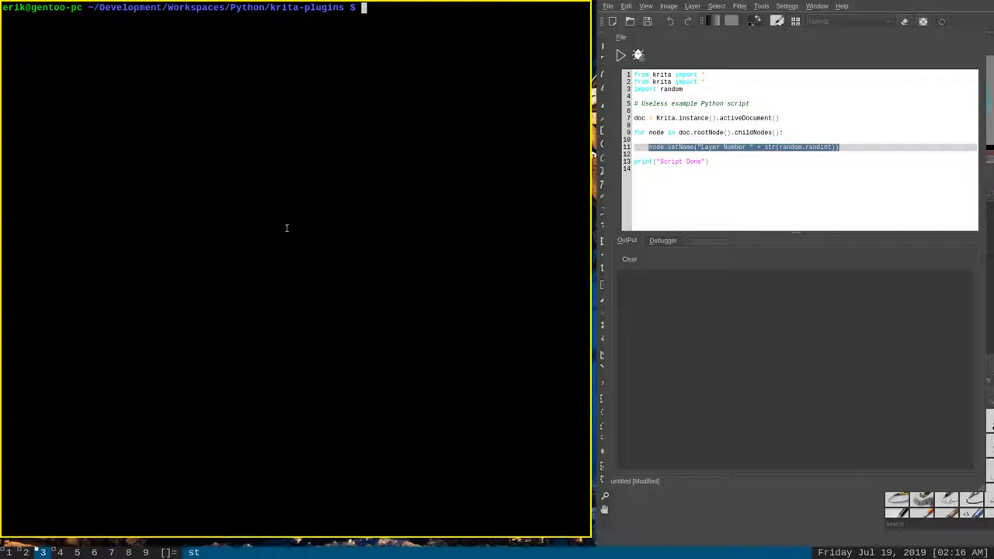
Open ~/.vimrc from the home directory and select <C-Y> in the clipboard yank mapping
{"action": "type", "text": "c"}
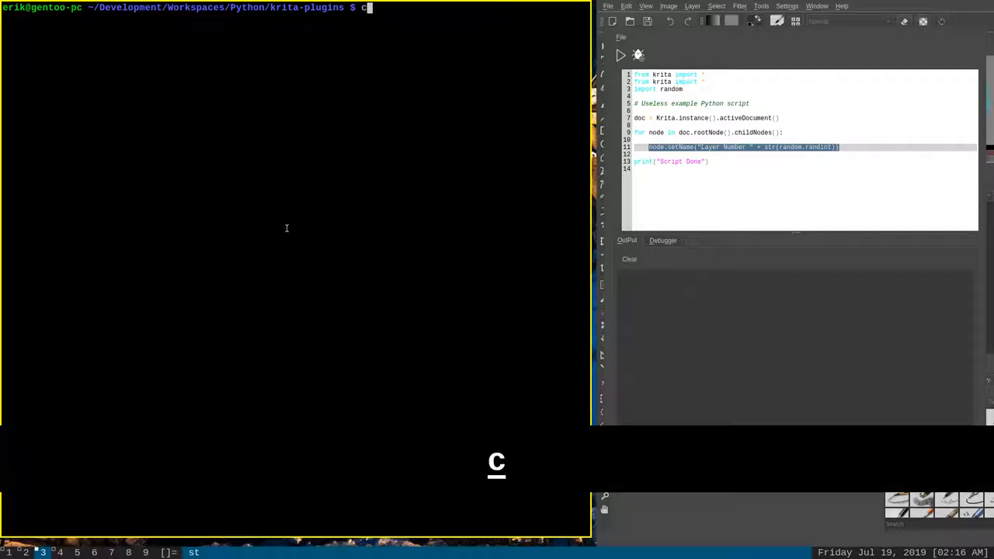
{"action": "type", "text": "d"}
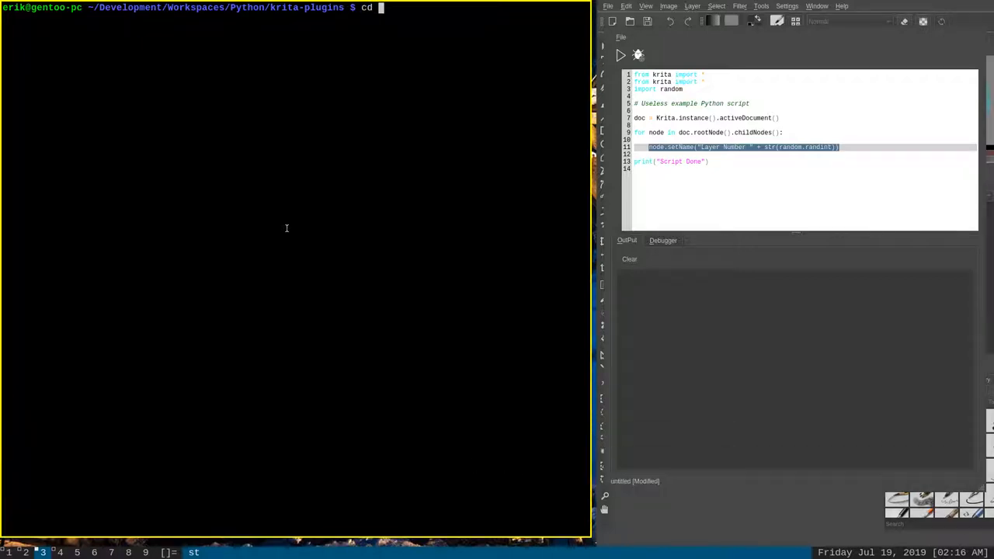
{"action": "type", "text": "vim"}
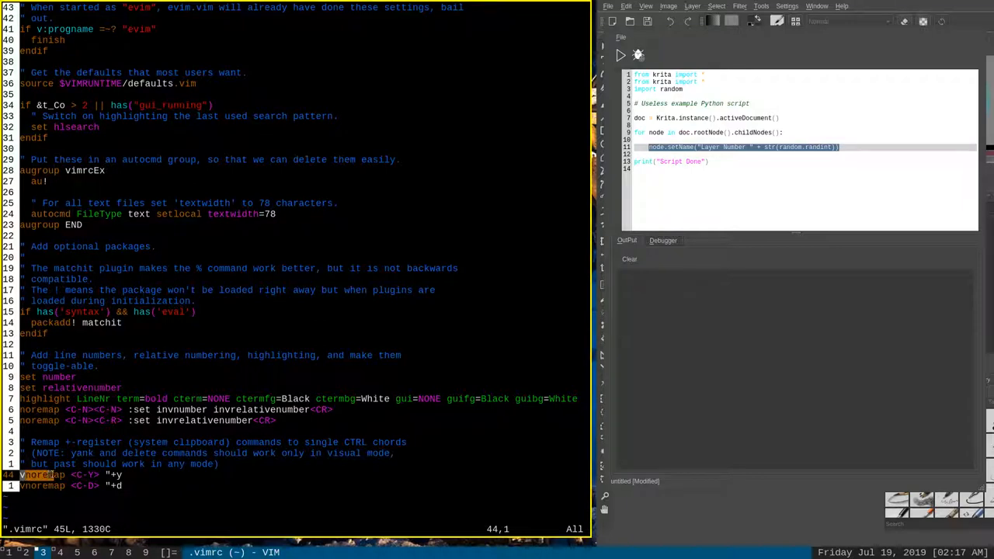
{"action": "double_click", "coordinate": [84, 475]}
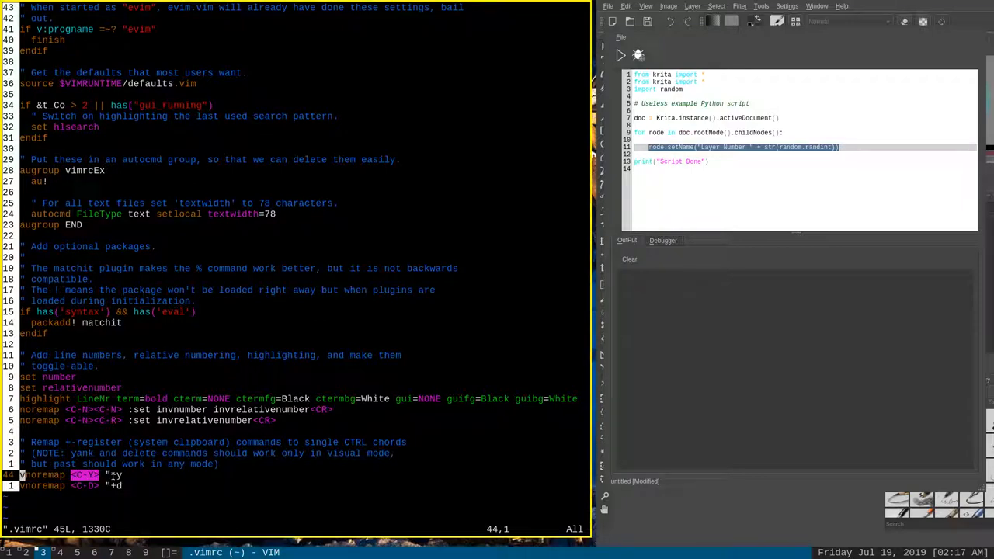